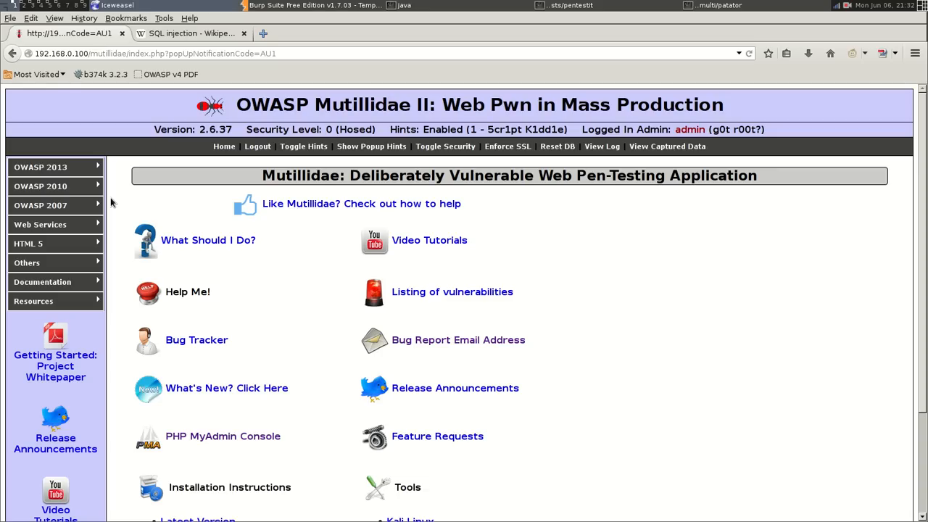
mouse_move(451, 233)
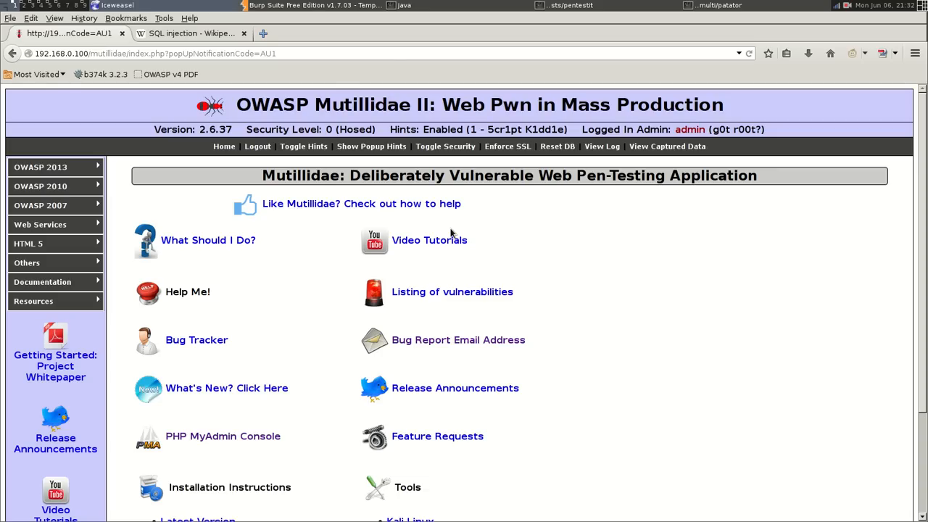
mouse_move(108, 209)
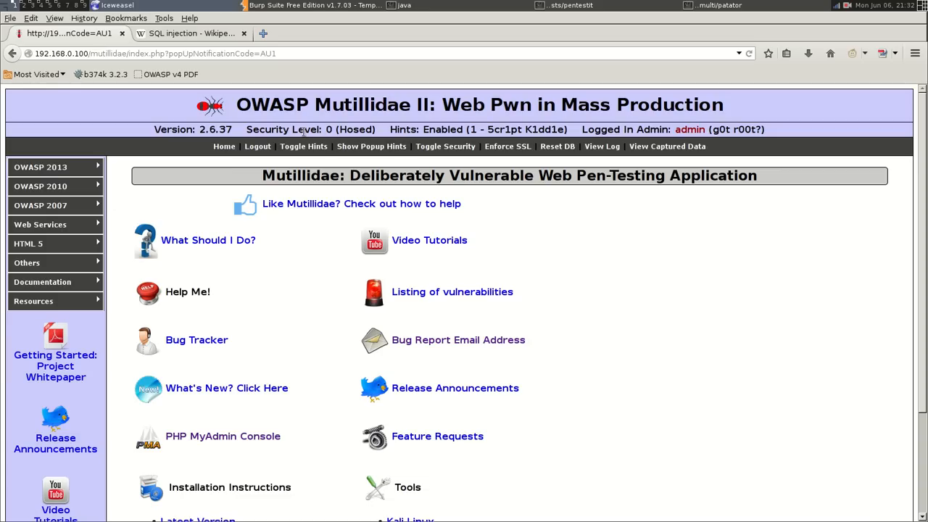
mouse_move(570, 133)
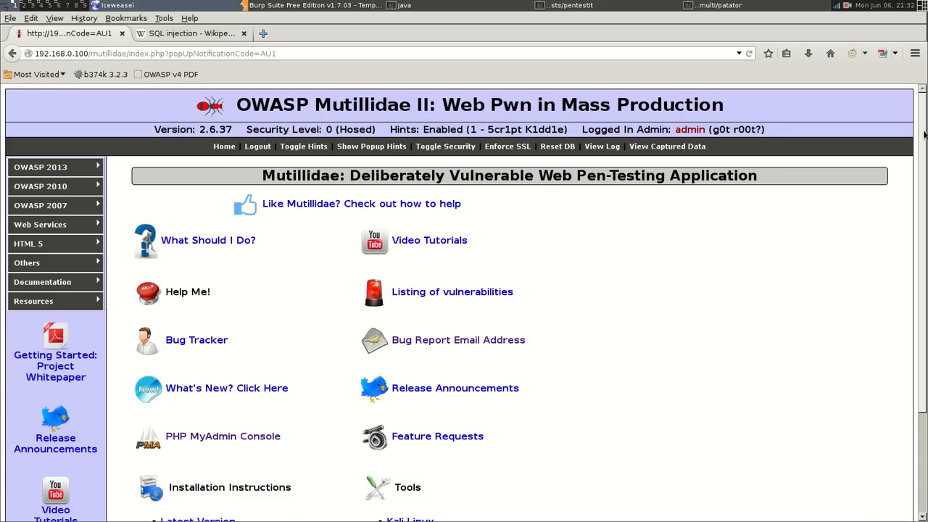
Review the XSS - Message Box entry in User Agent Switcher's settings without changing it.
scroll("down", 3)
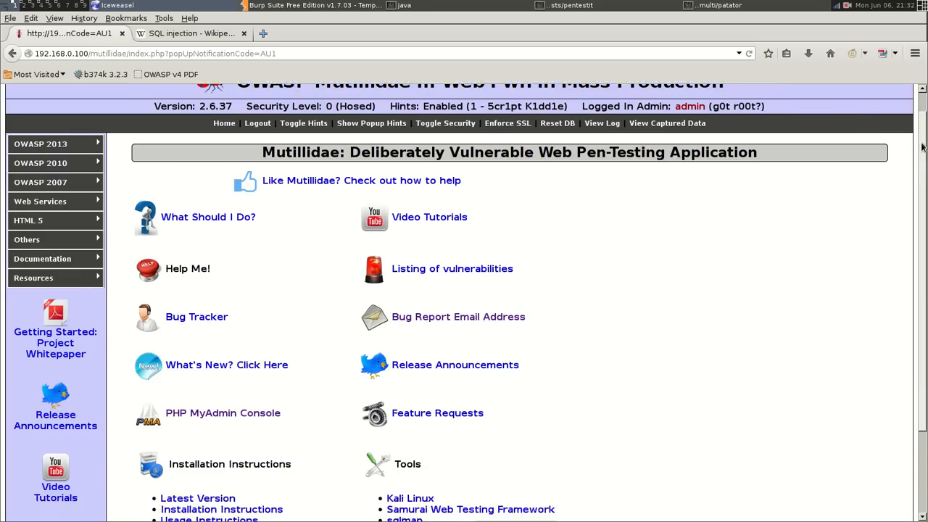
scroll("down", 3)
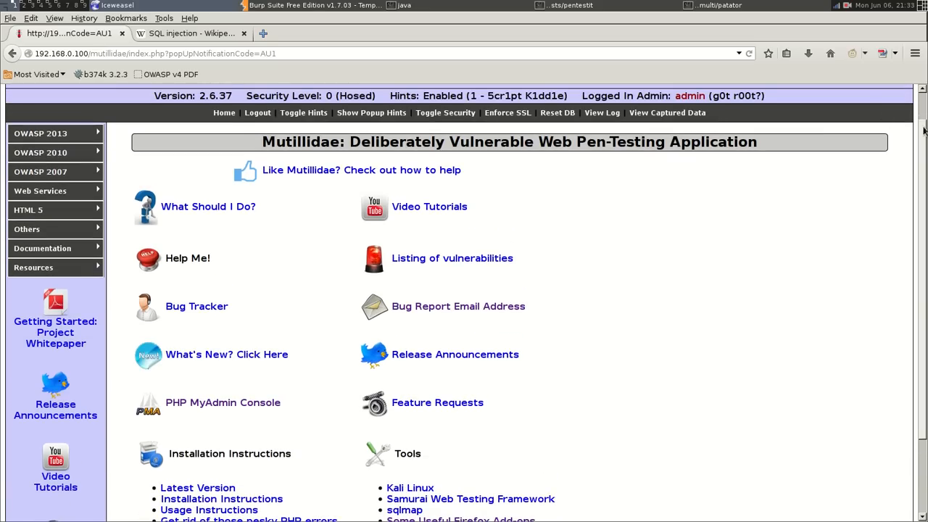
scroll("down", 3)
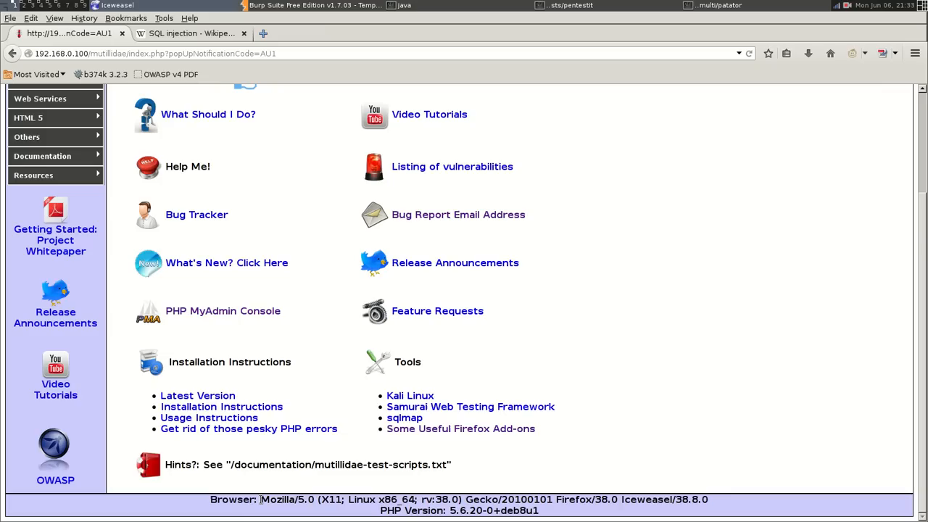
mouse_move(423, 281)
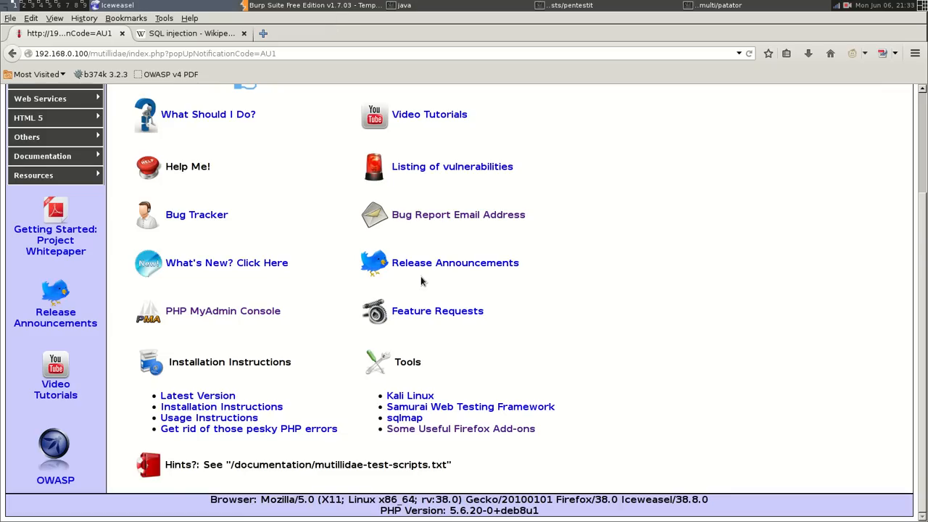
mouse_move(675, 501)
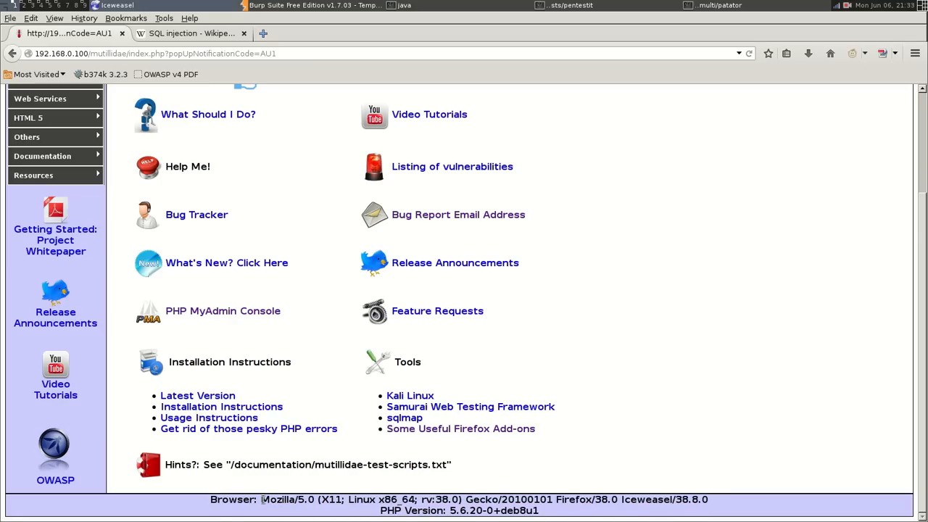
left_click(164, 18)
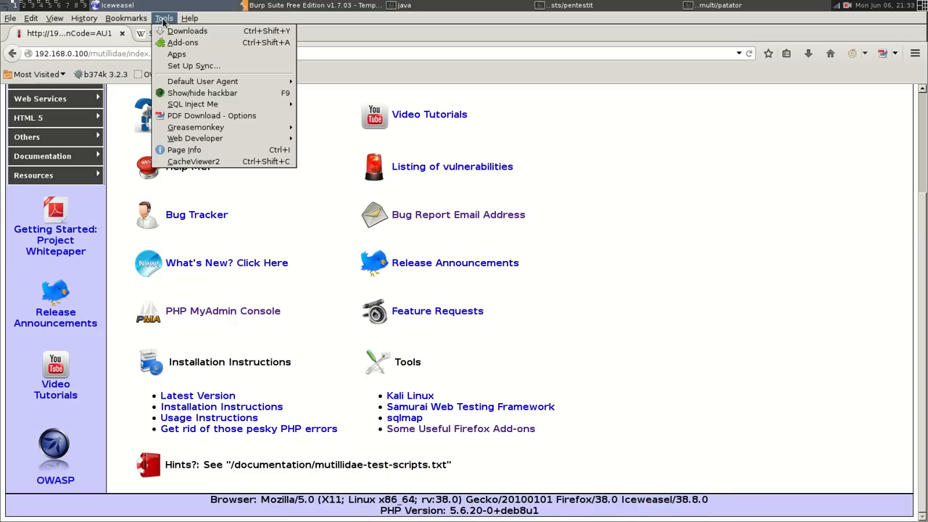
mouse_move(203, 81)
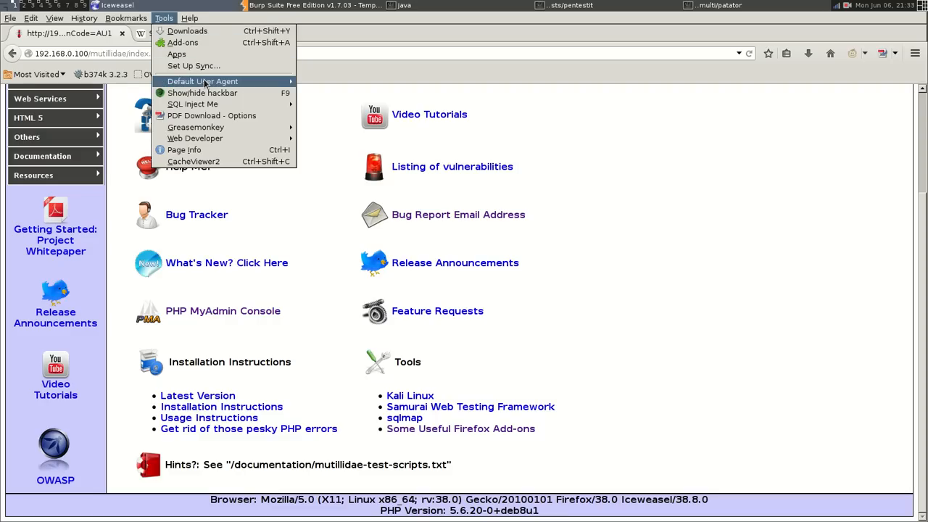
mouse_move(203, 82)
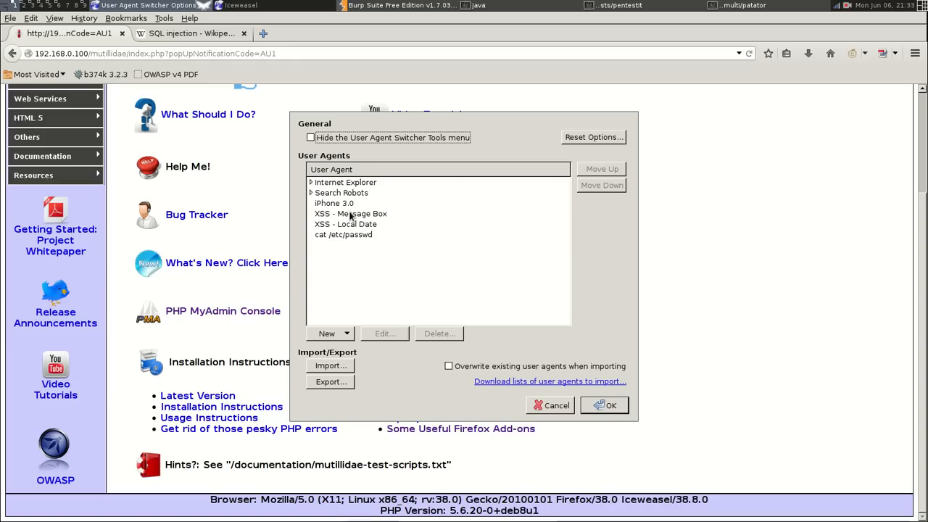
left_click(351, 213)
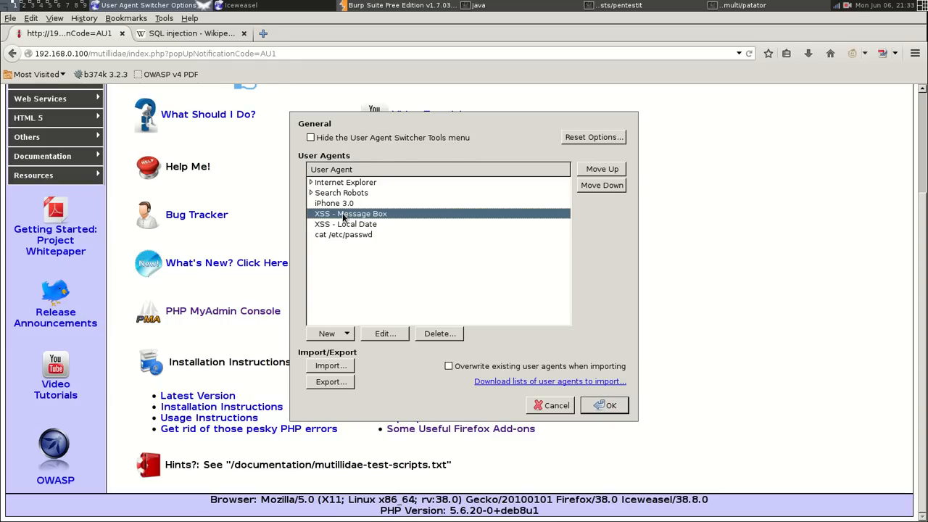
left_click(385, 334)
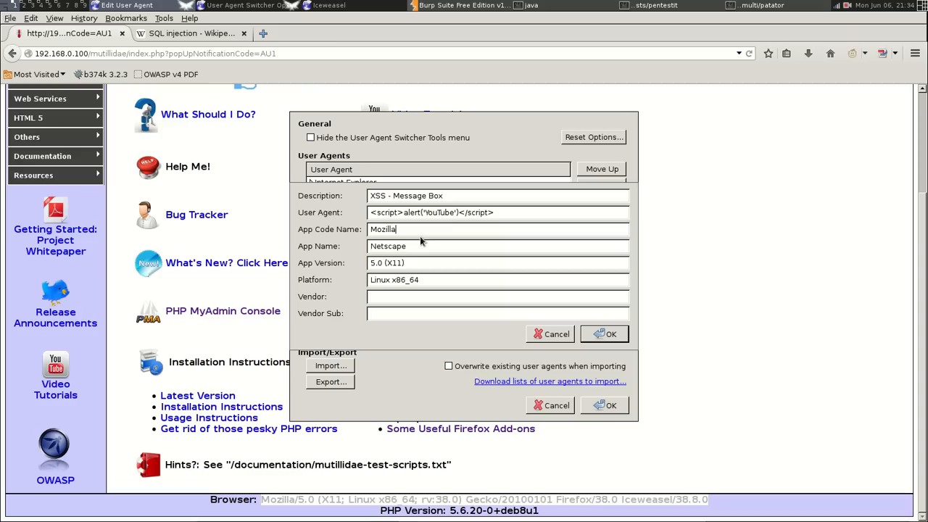
left_click(605, 333)
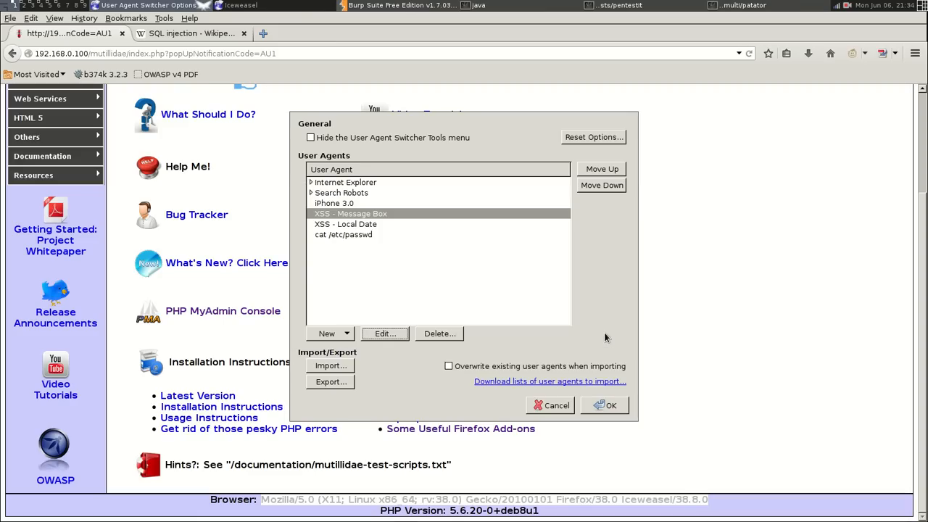
left_click(611, 407)
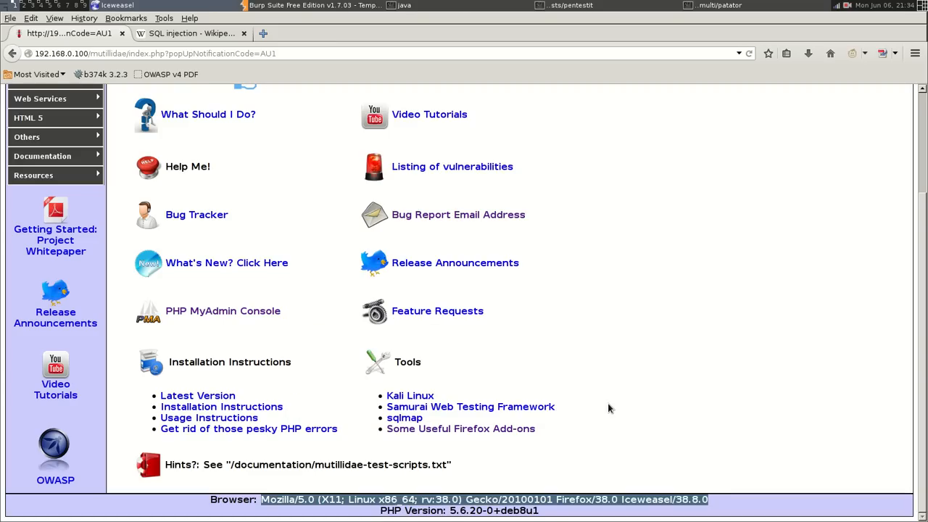
Make XSS - Message Box the default user agent so Mutillidae pops a 'YouTube' alert, then dismiss it.
left_click(290, 54)
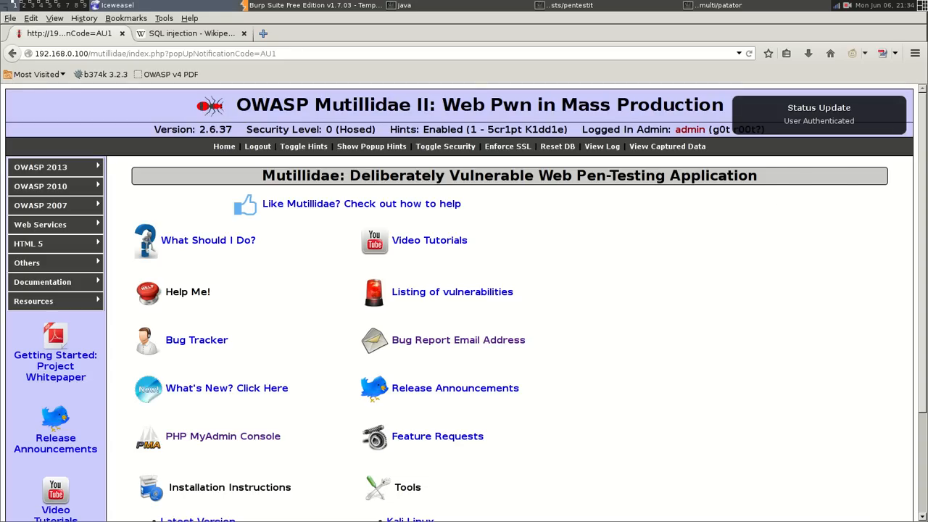
scroll("down", 3)
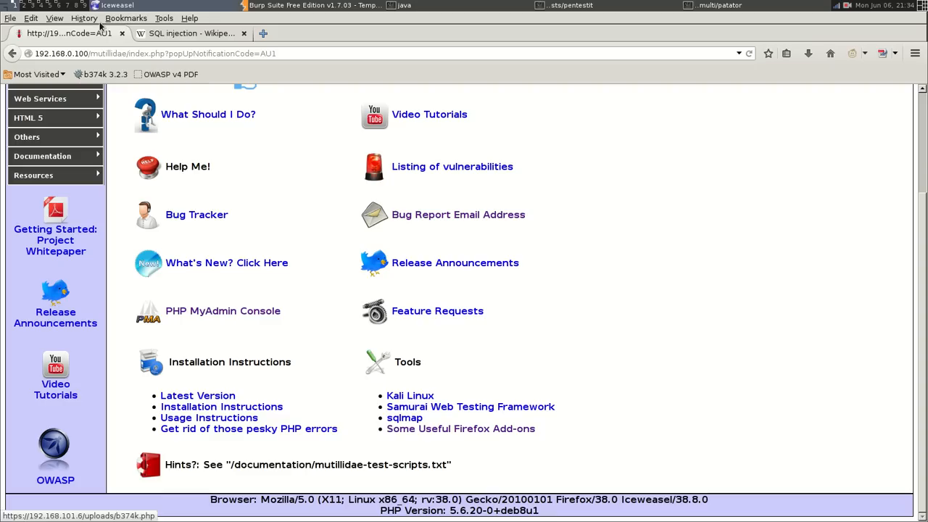
left_click(162, 17)
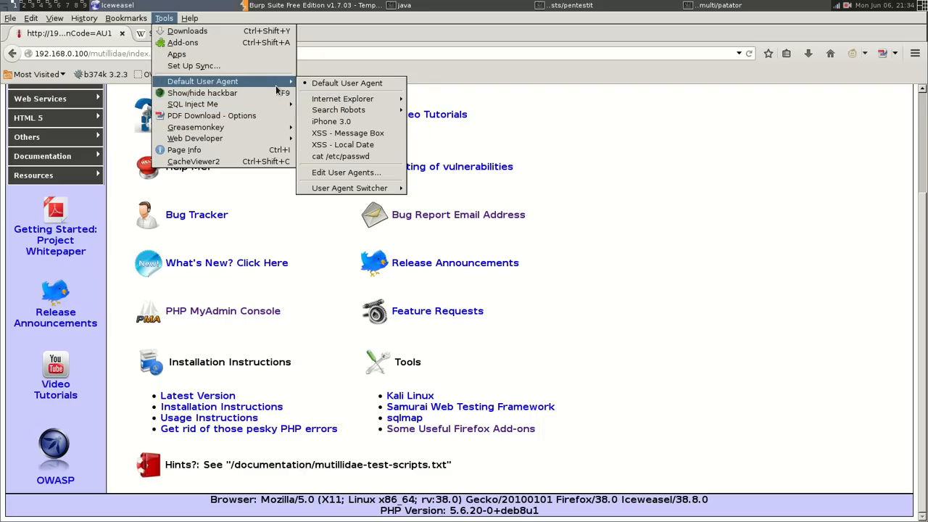
mouse_move(347, 83)
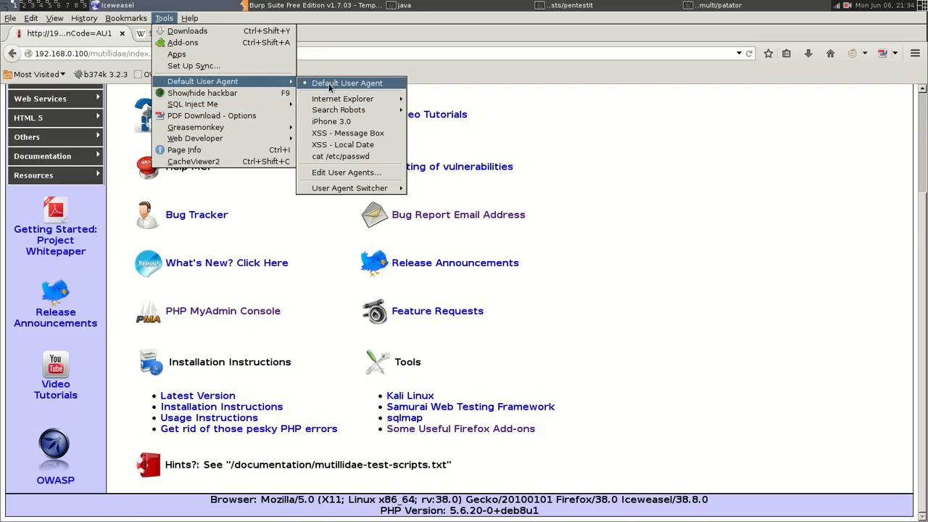
mouse_move(331, 122)
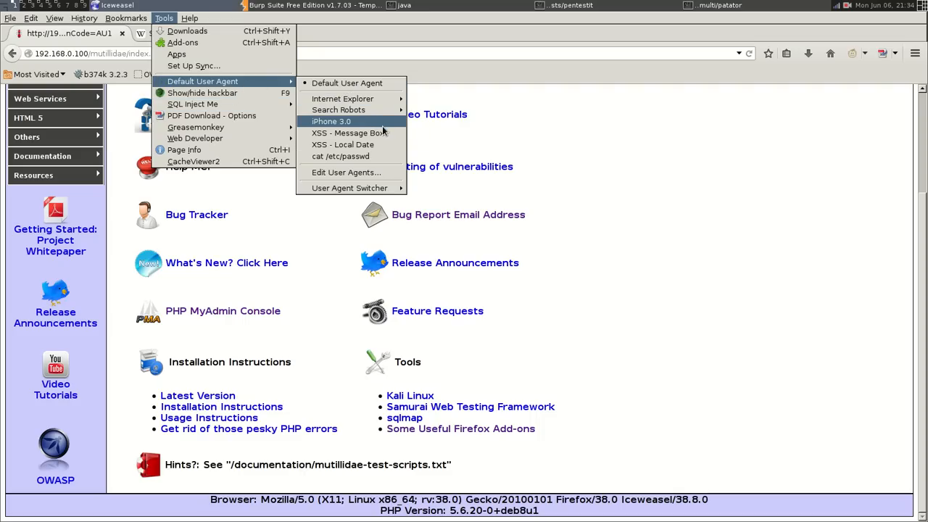
mouse_move(348, 134)
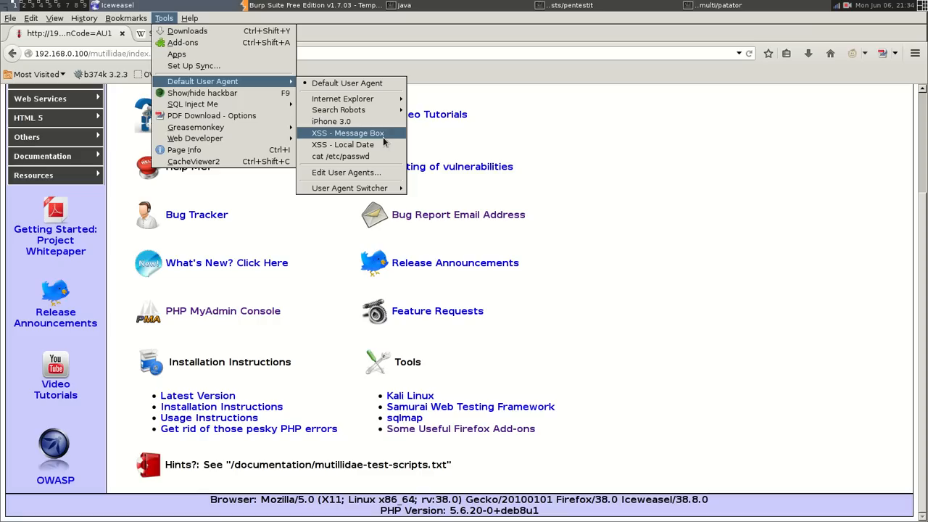
left_click(348, 133)
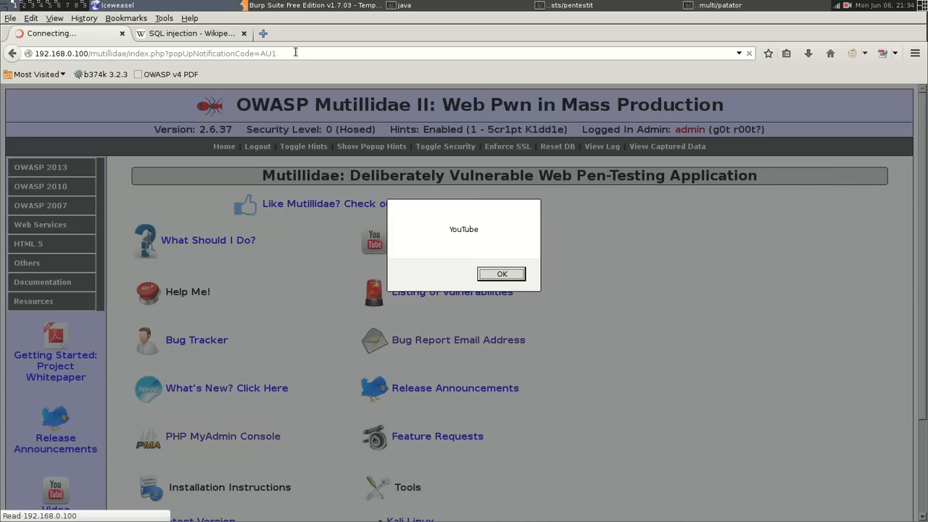
mouse_move(458, 198)
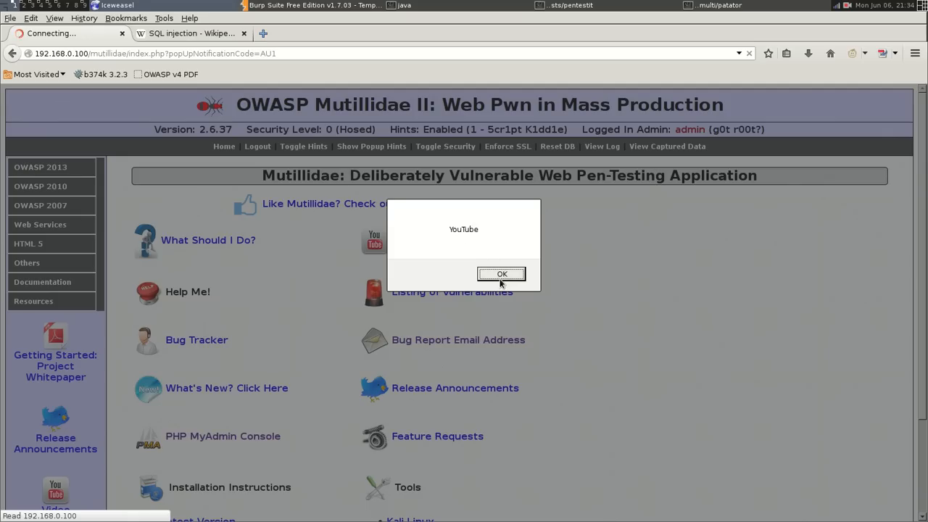
left_click(502, 272)
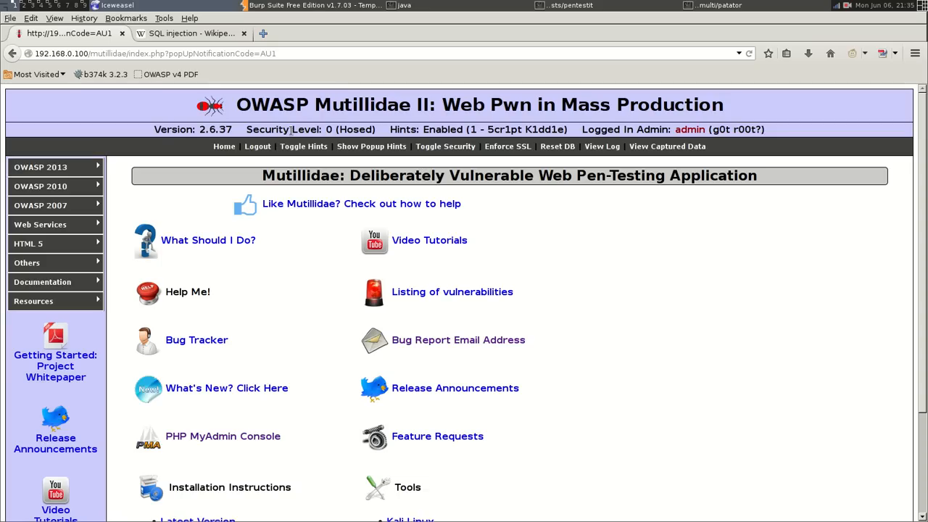
mouse_move(507, 145)
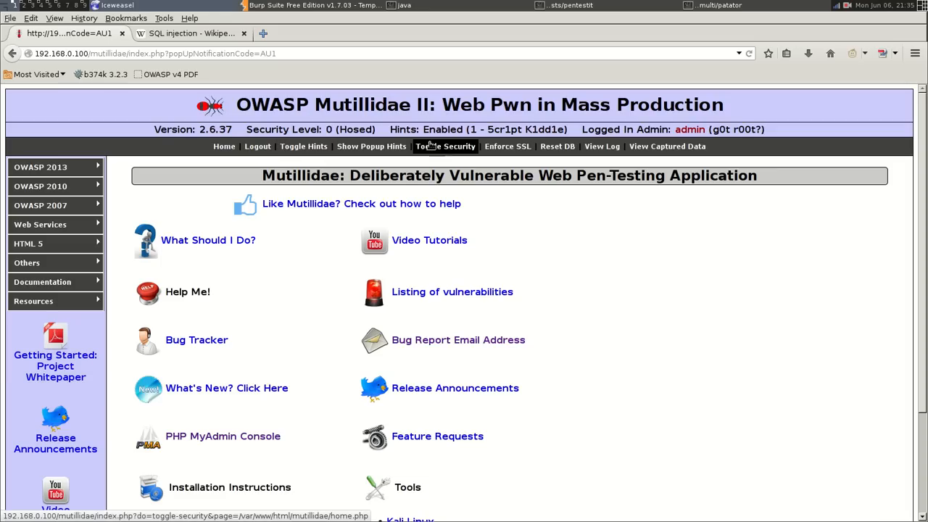
Toggle security to level 1 (Client-side Security); the YouTube alert still fires on reload and is dismissed twice.
left_click(445, 145)
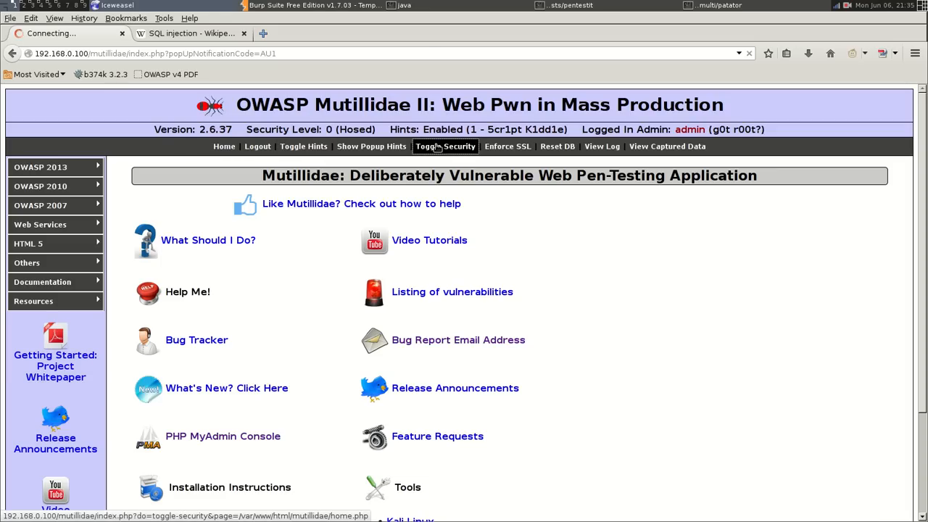
left_click(445, 145)
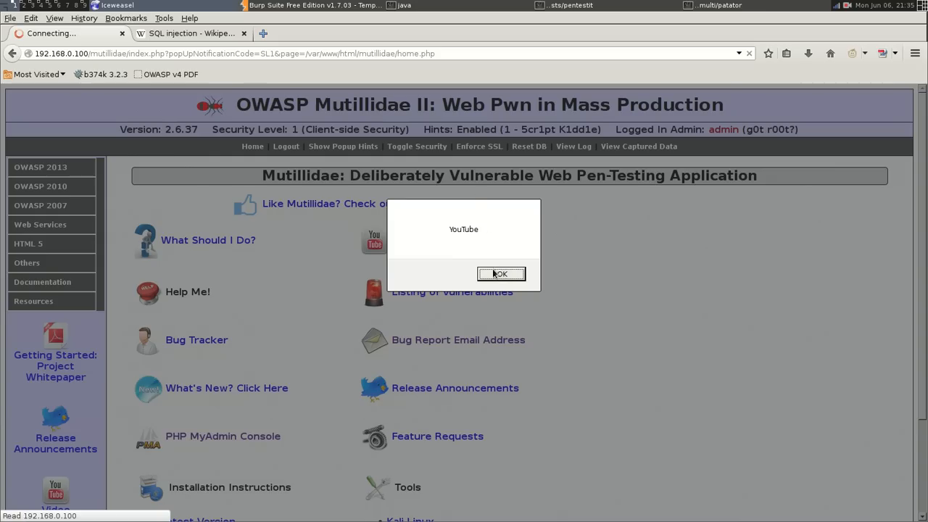
left_click(500, 273)
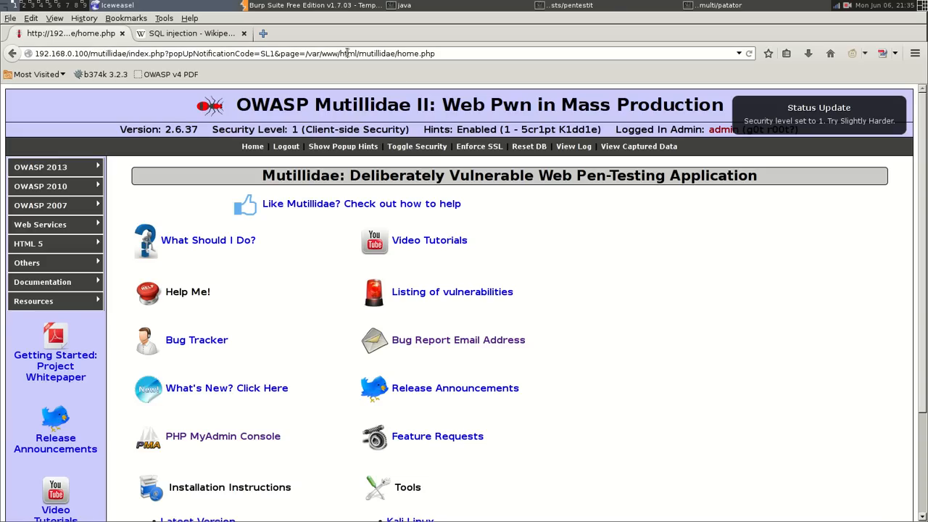
left_click(429, 241)
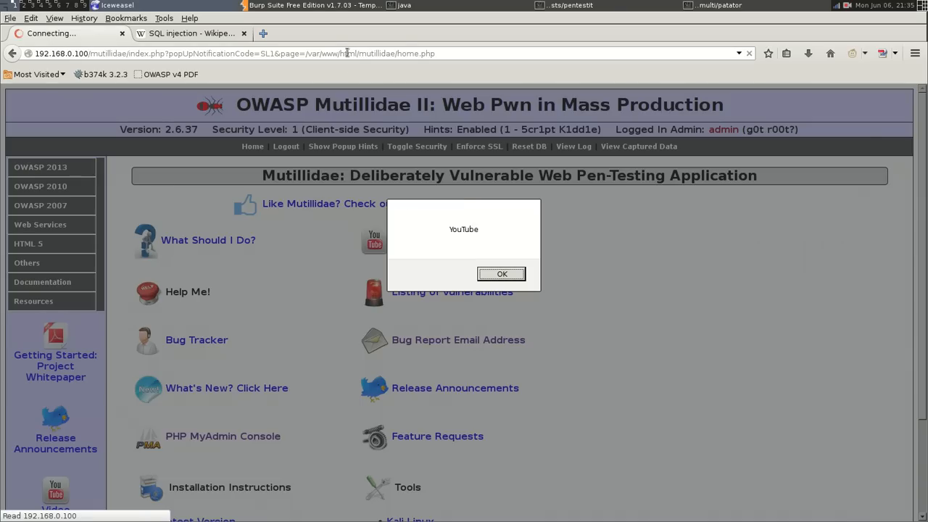
left_click(502, 273)
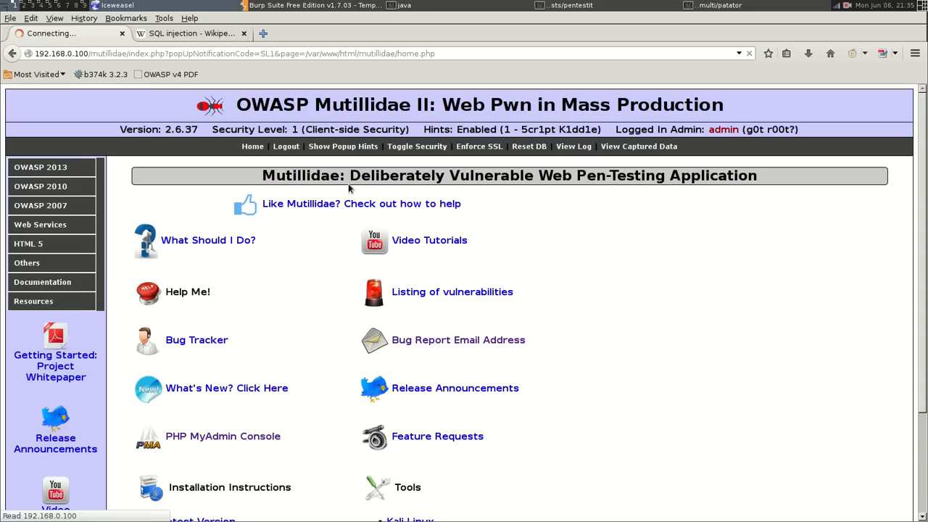
left_click(342, 145)
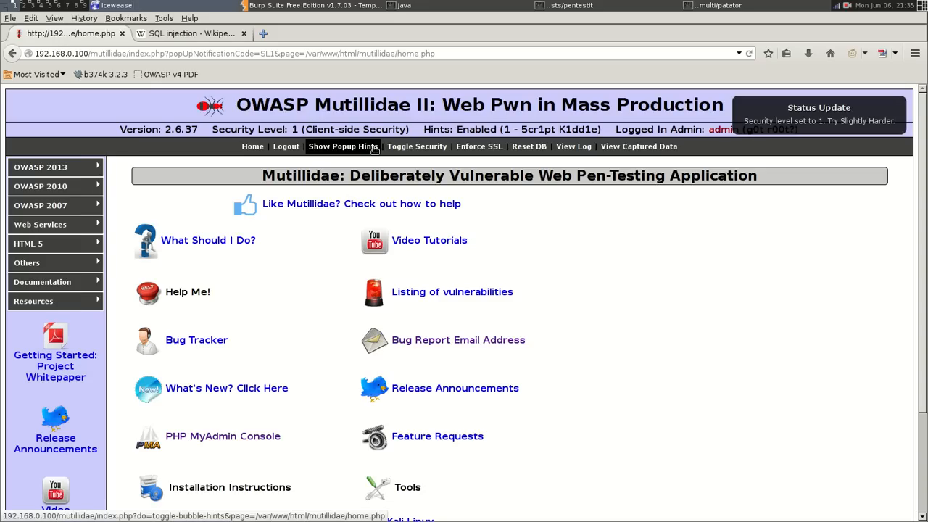
Toggle security to level 5 (Server-side Security) and view the footer showing the alert script as plain text.
left_click(418, 145)
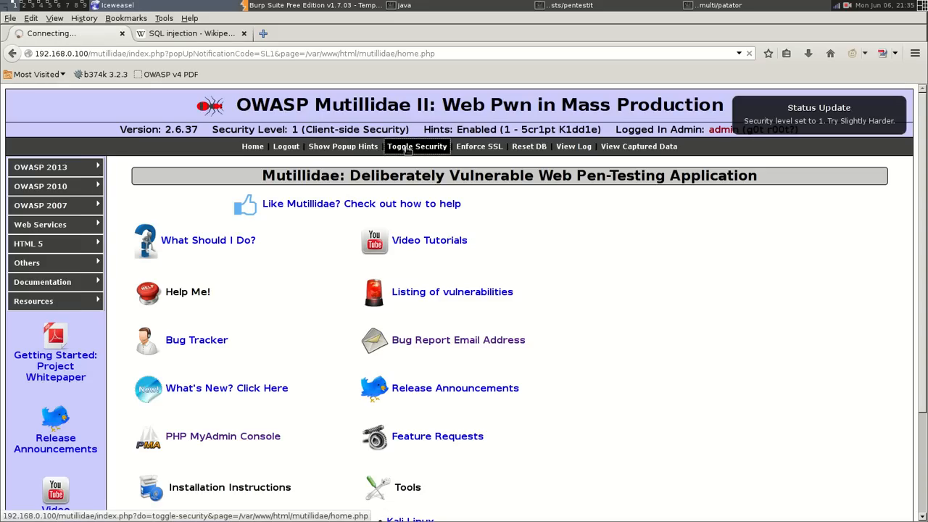
left_click(417, 145)
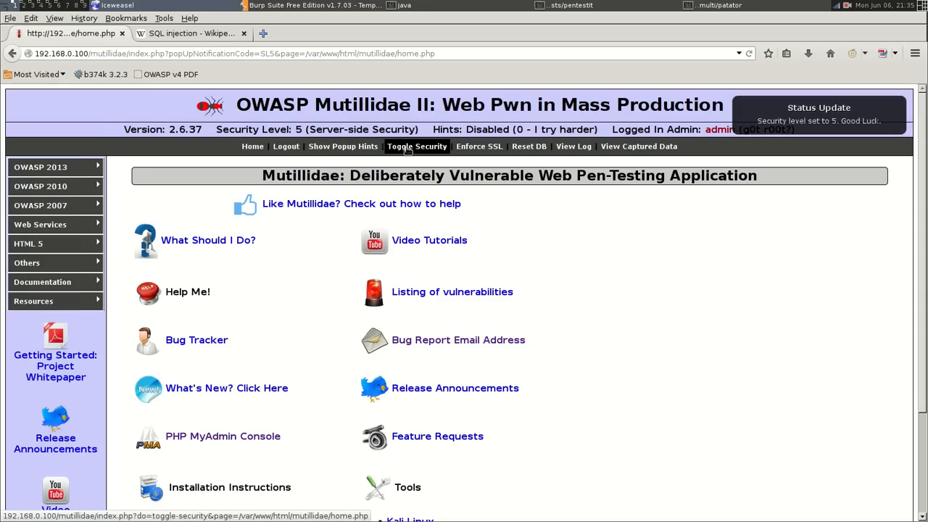
mouse_move(406, 146)
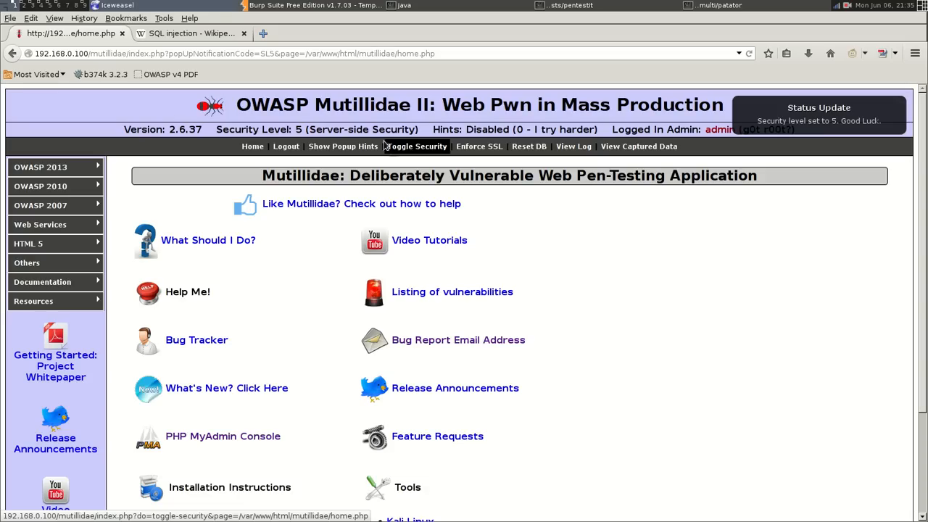
mouse_move(355, 133)
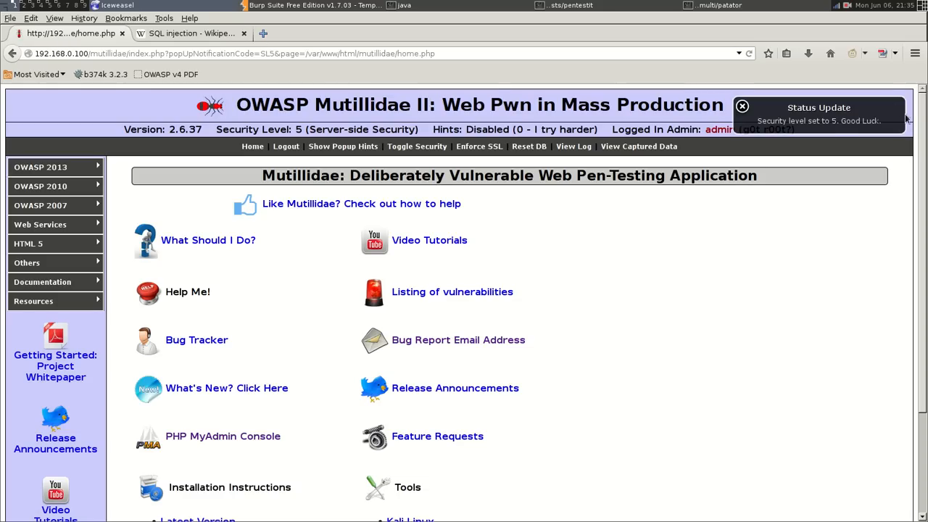
scroll("down", 3)
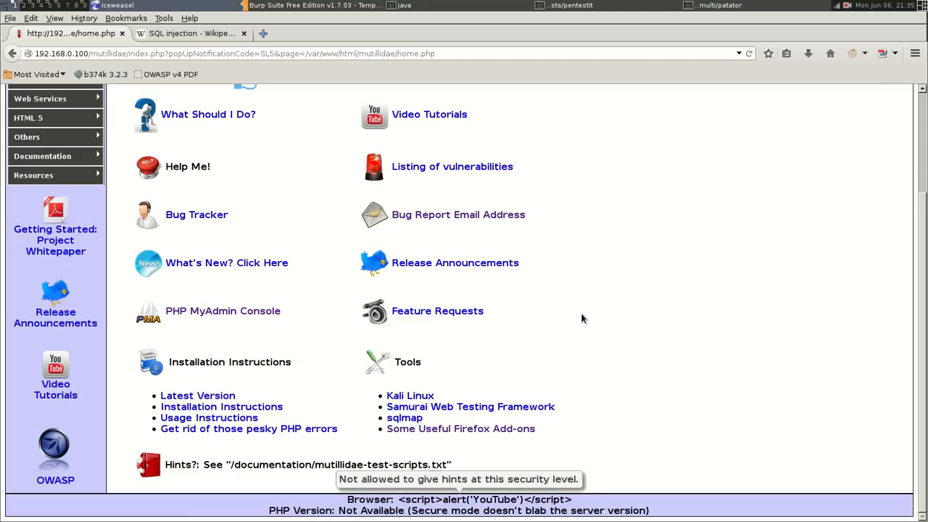
mouse_move(818, 138)
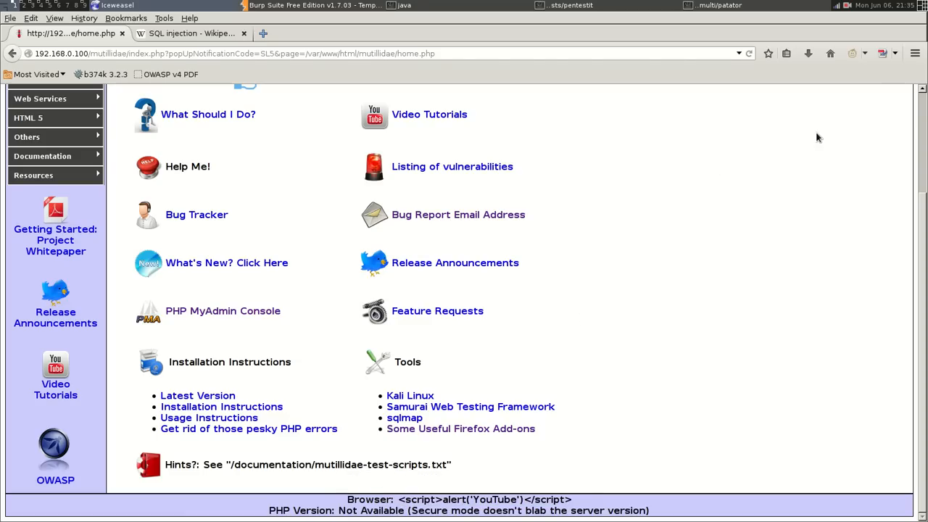